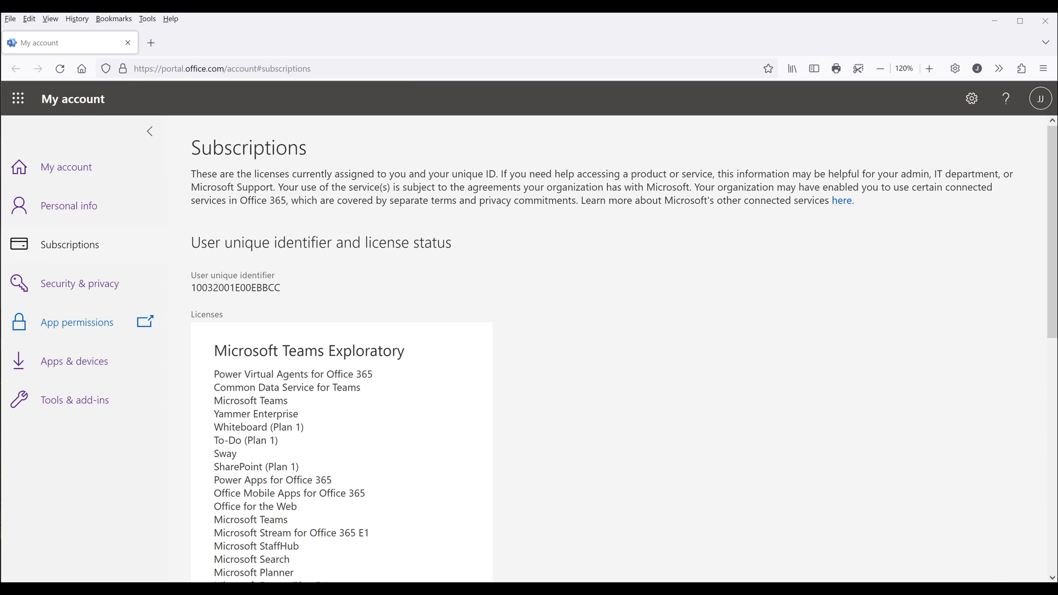
mouse_move(579, 419)
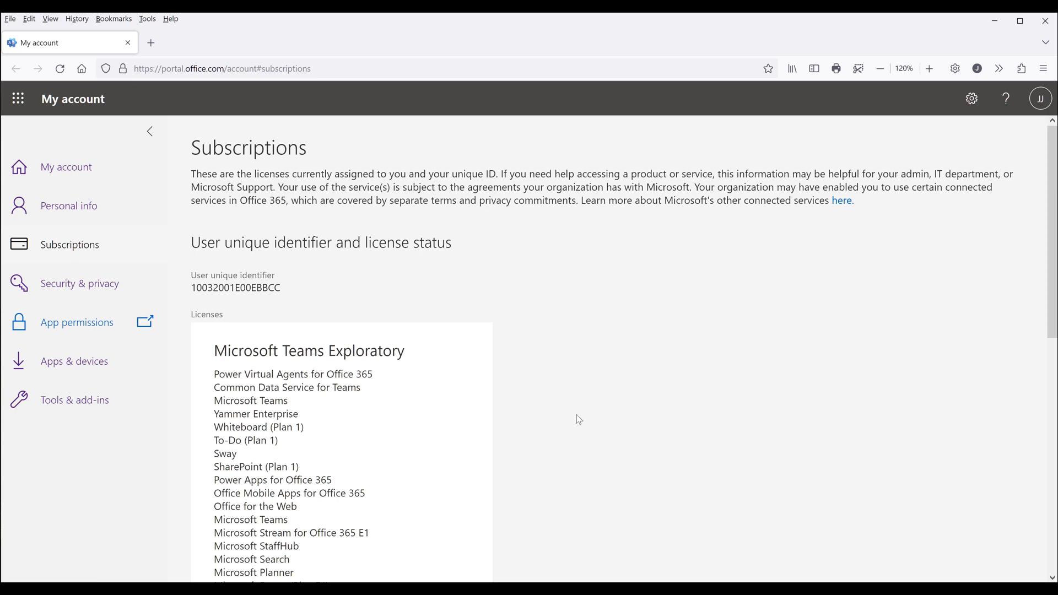
mouse_move(87, 255)
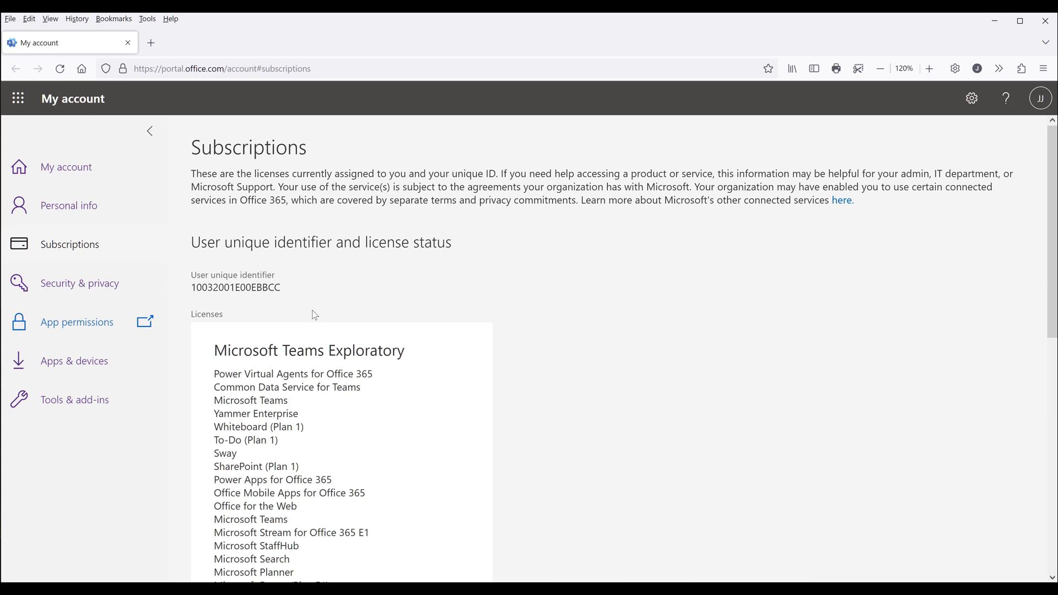
mouse_move(304, 311)
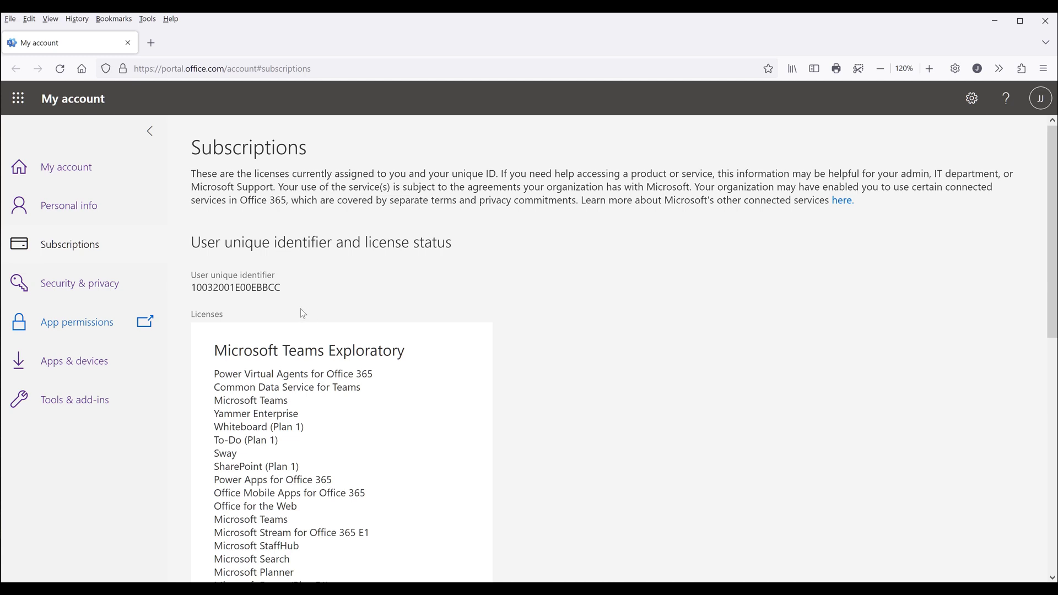
mouse_move(386, 317)
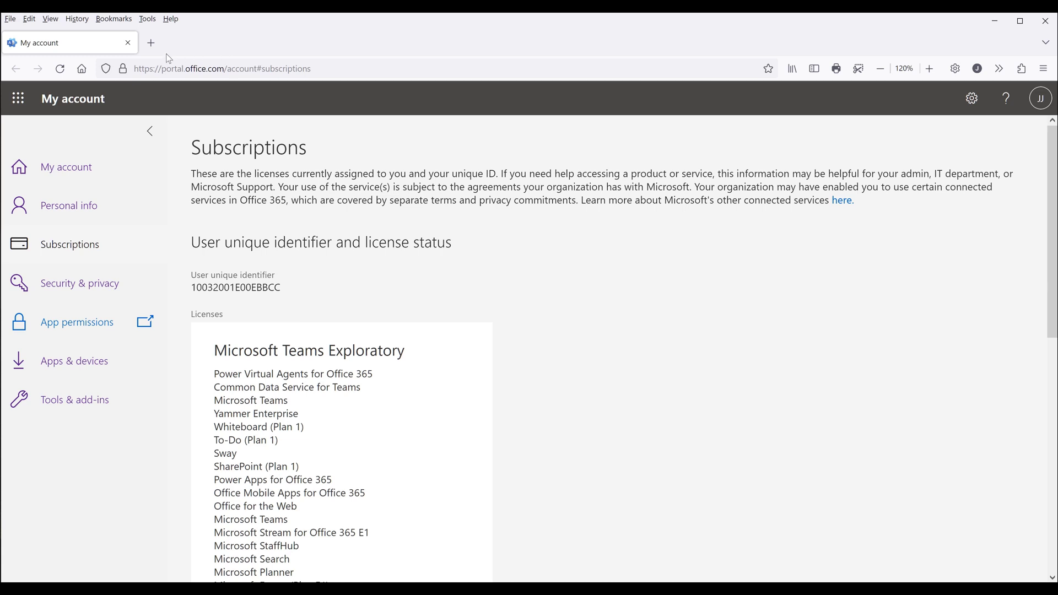
- Open admin.microsoft.com in a new Firefox tab
click(151, 43)
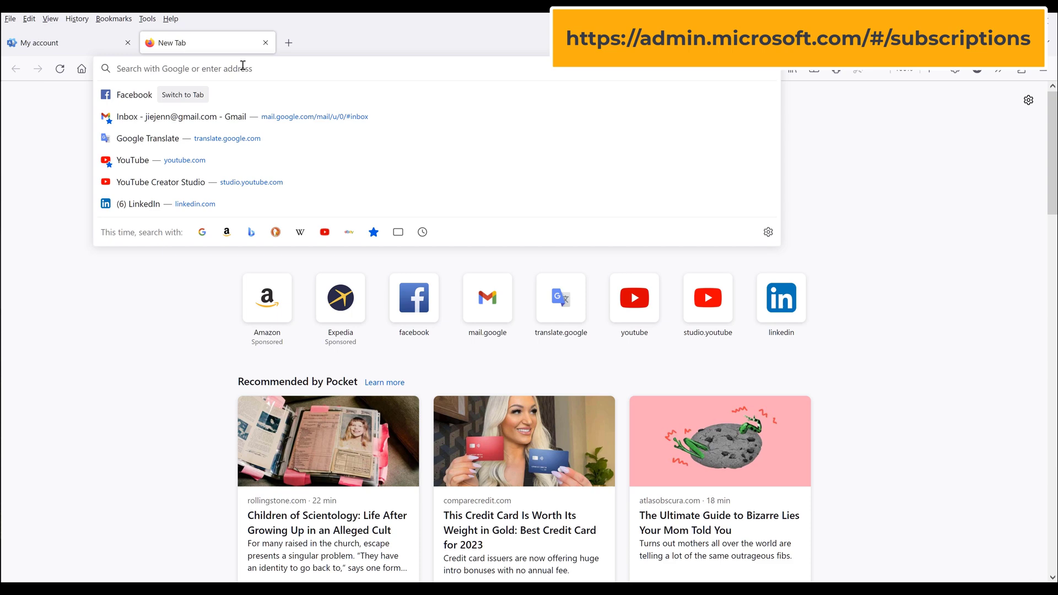
text(admin.microsoft.com/#/homepage)
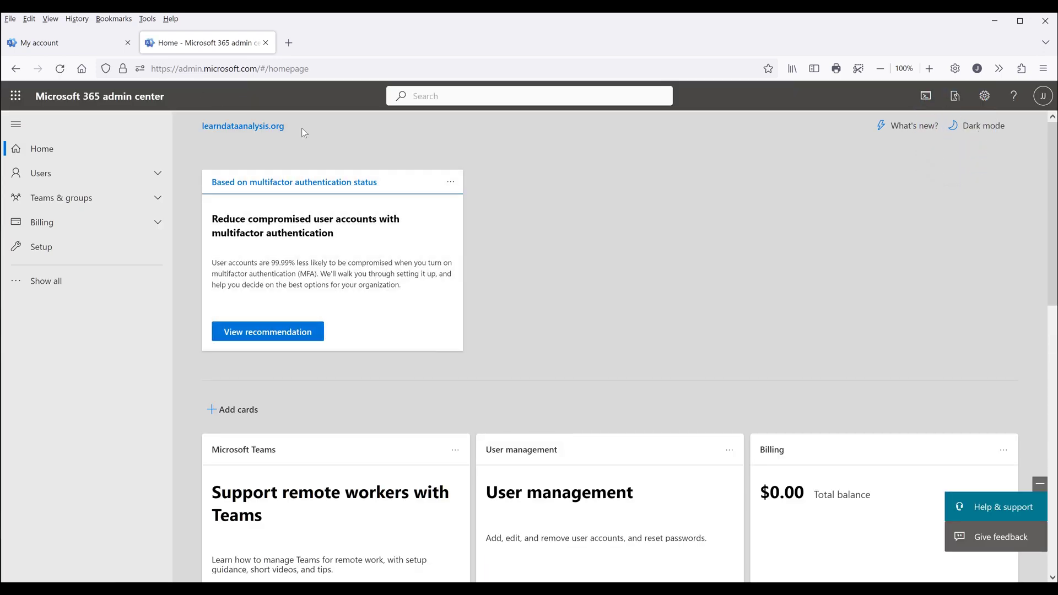
mouse_move(531, 266)
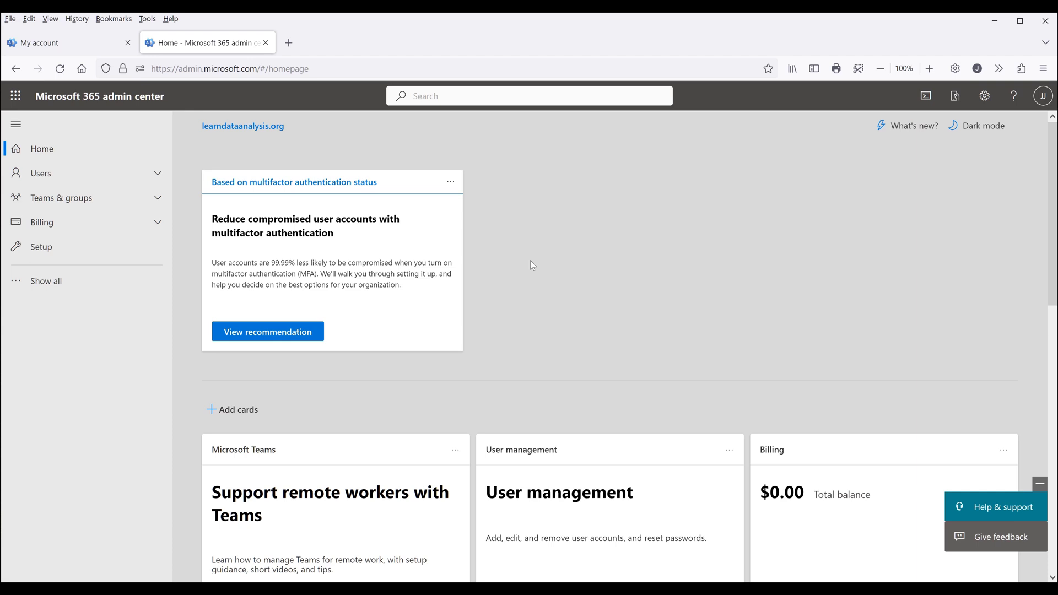
- Go to Billing > Your products to list the organization's five products
click(42, 222)
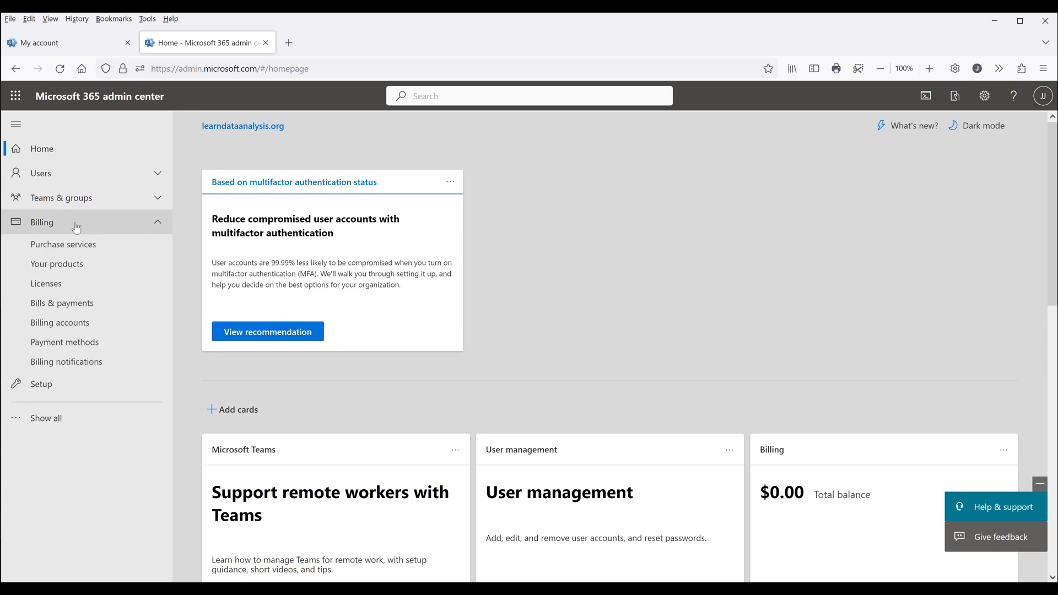
click(57, 264)
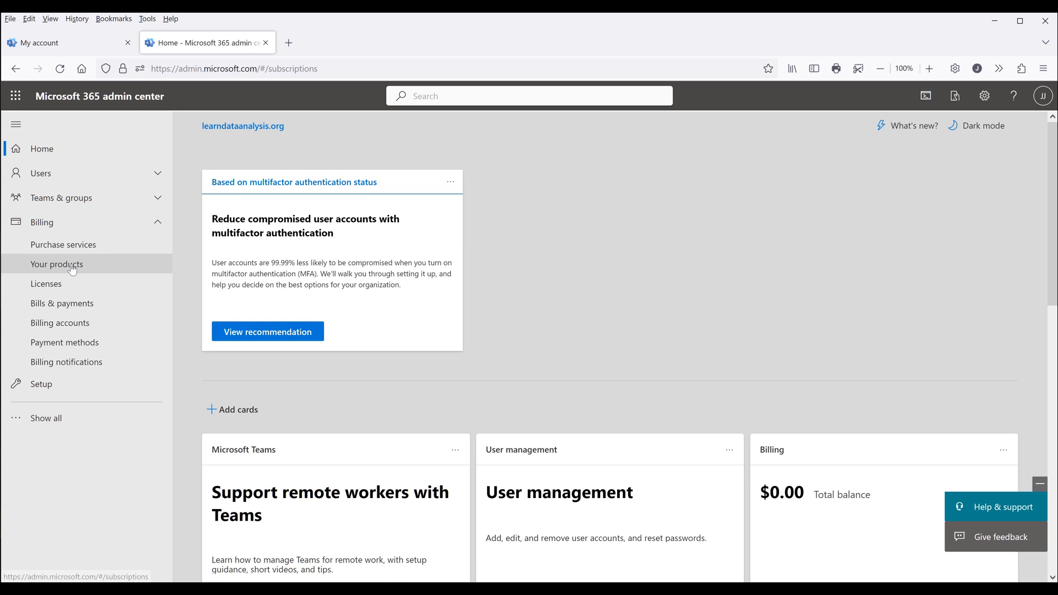
click(56, 264)
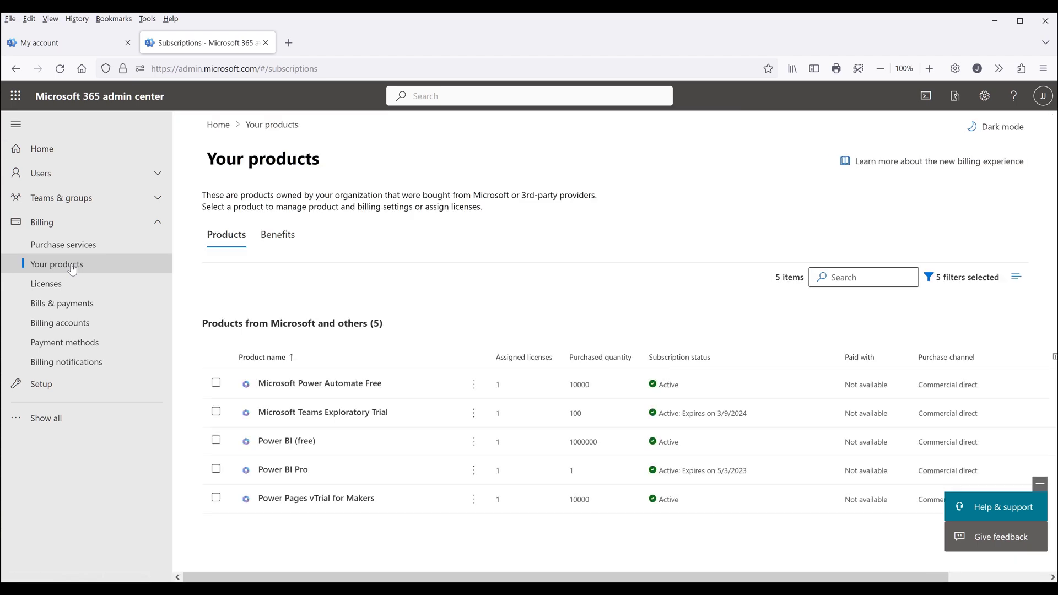
mouse_move(229, 450)
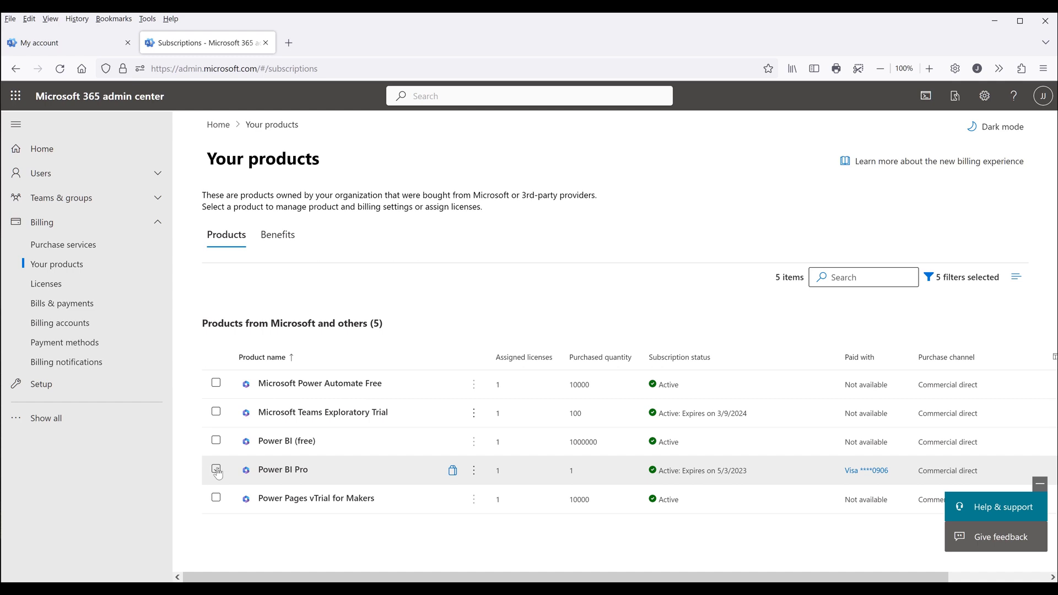
- Select Power BI Pro and choose Cancel subscription from its more-actions menu
click(216, 470)
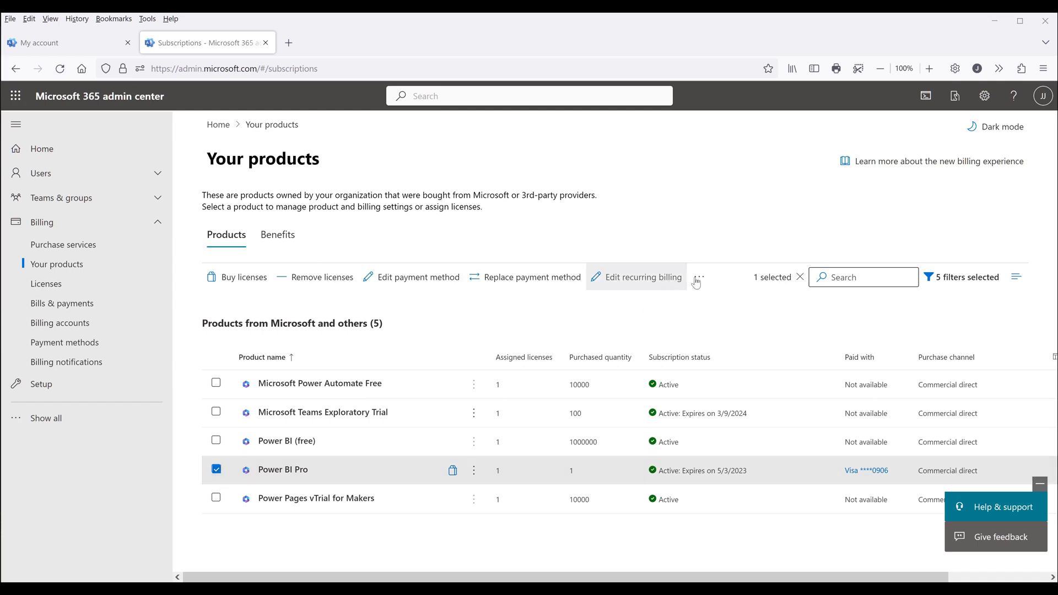
click(699, 277)
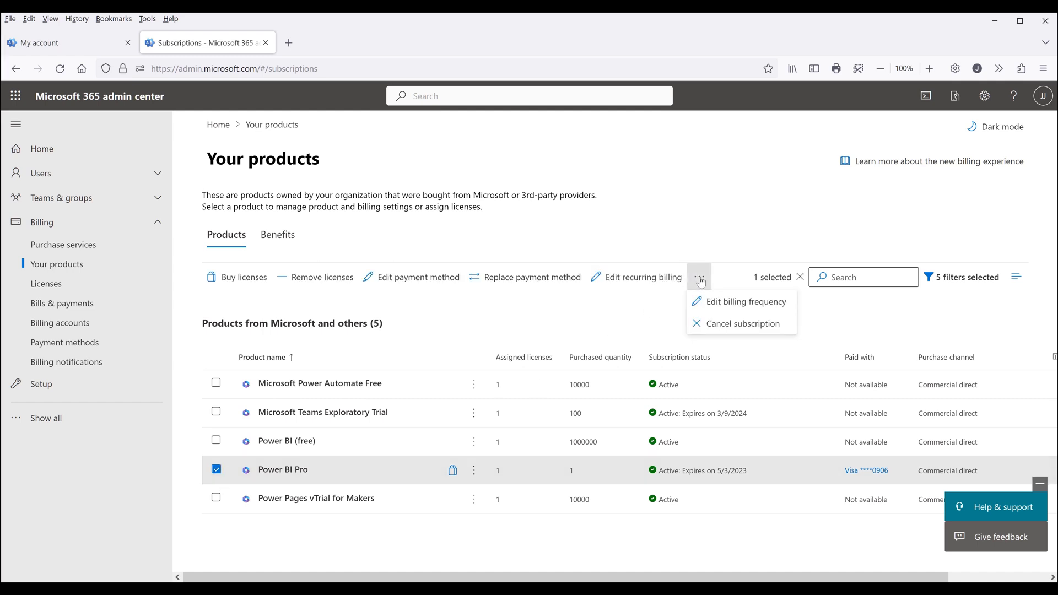
click(743, 323)
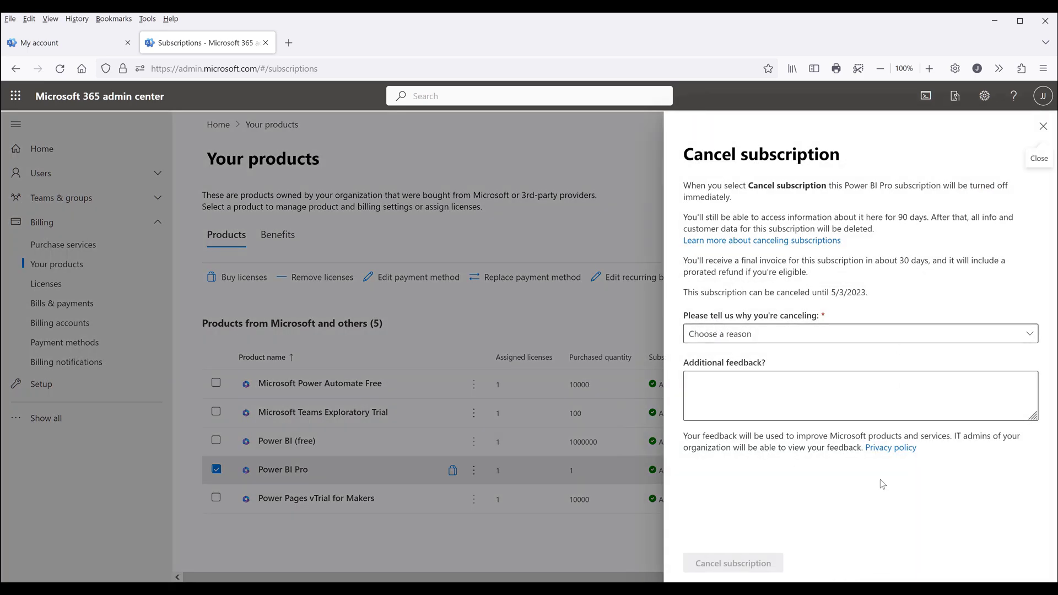
mouse_move(752, 532)
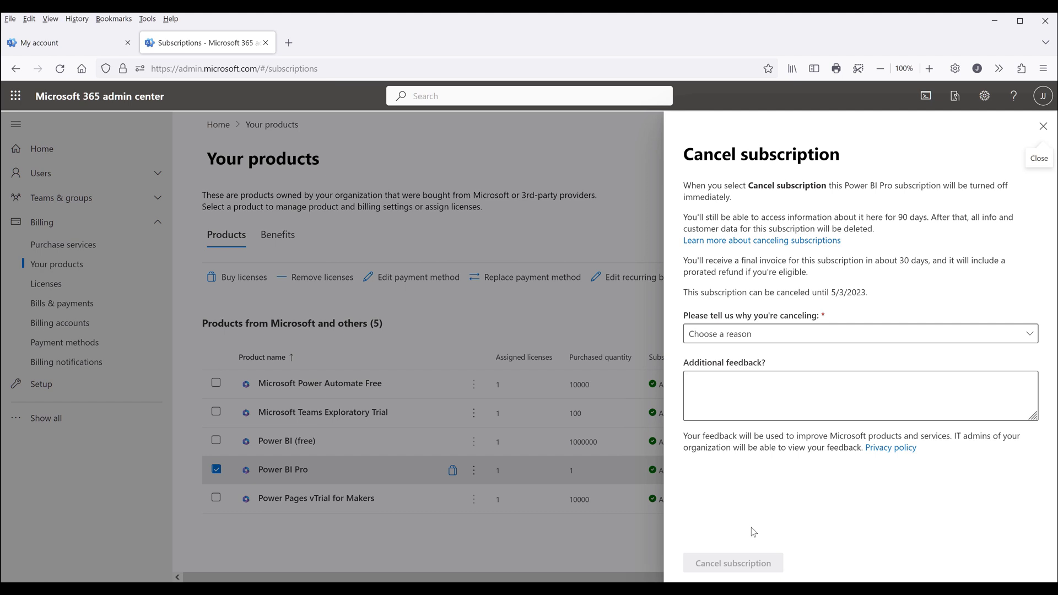
mouse_move(413, 322)
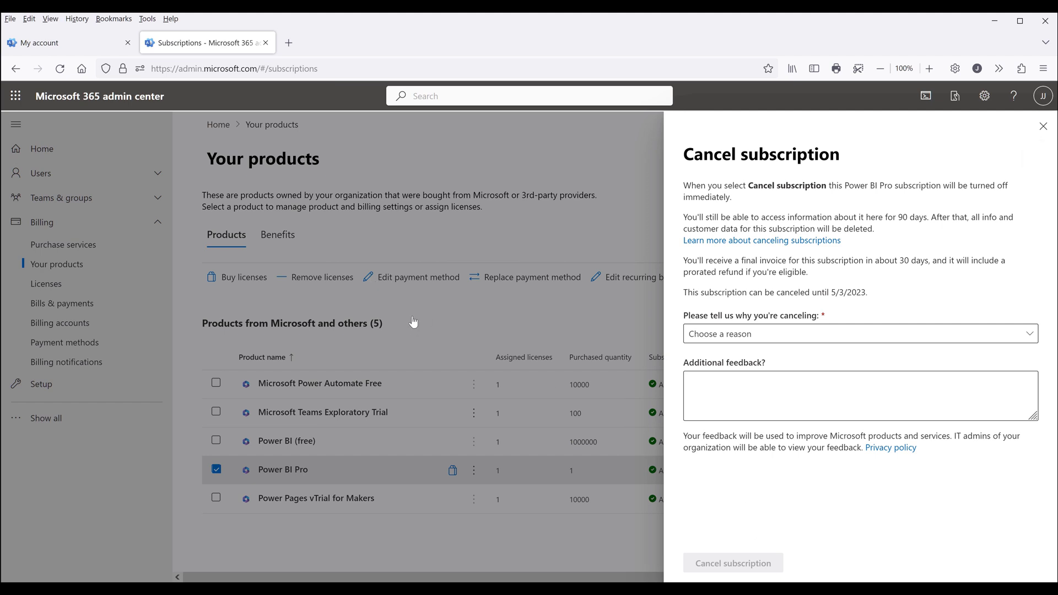
- Close the Power BI Pro cancellation panel without submitting it
click(1043, 127)
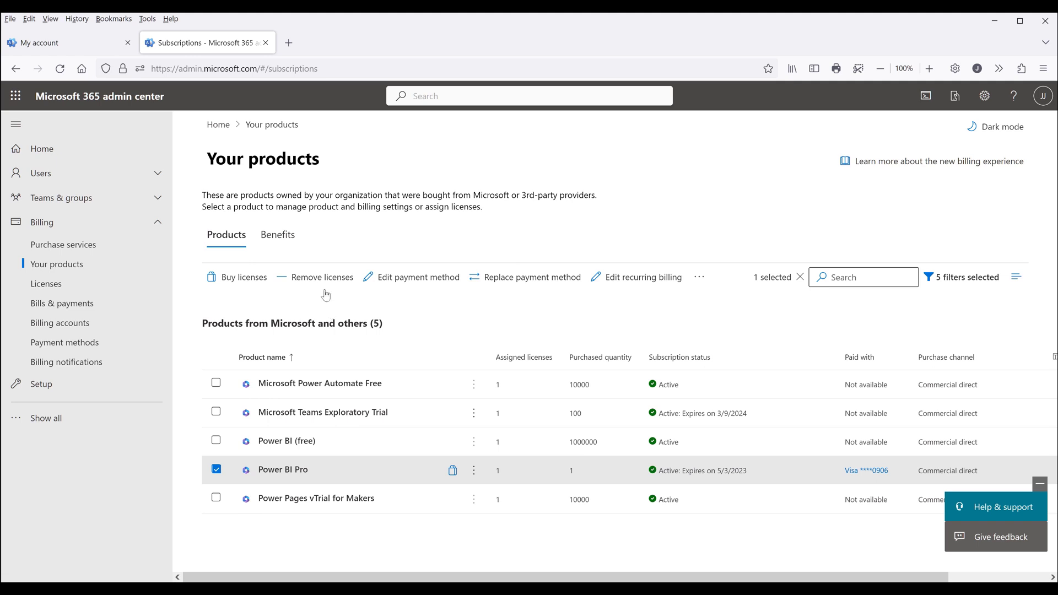
mouse_move(323, 277)
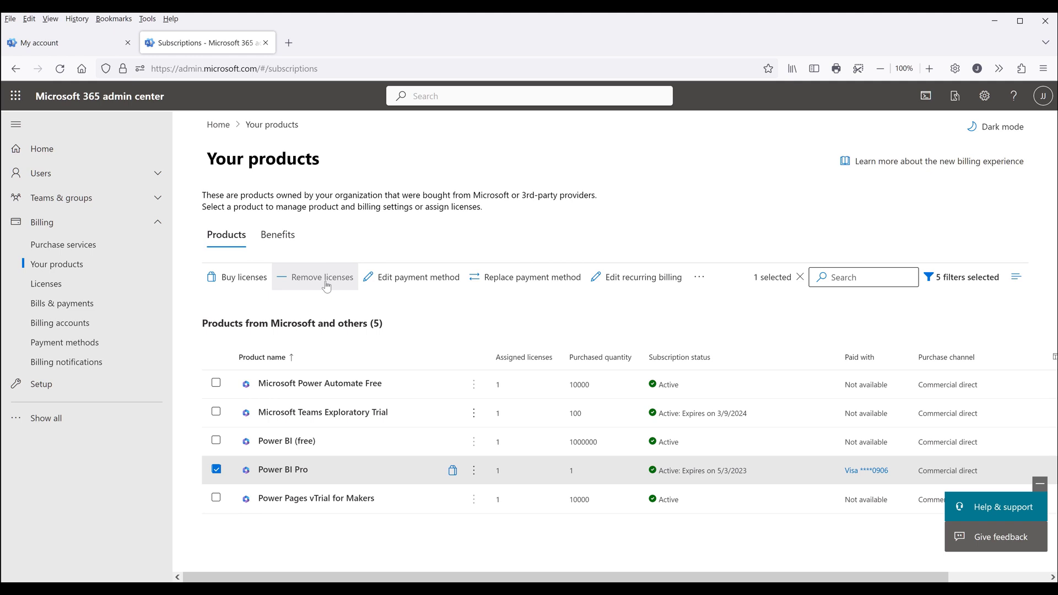